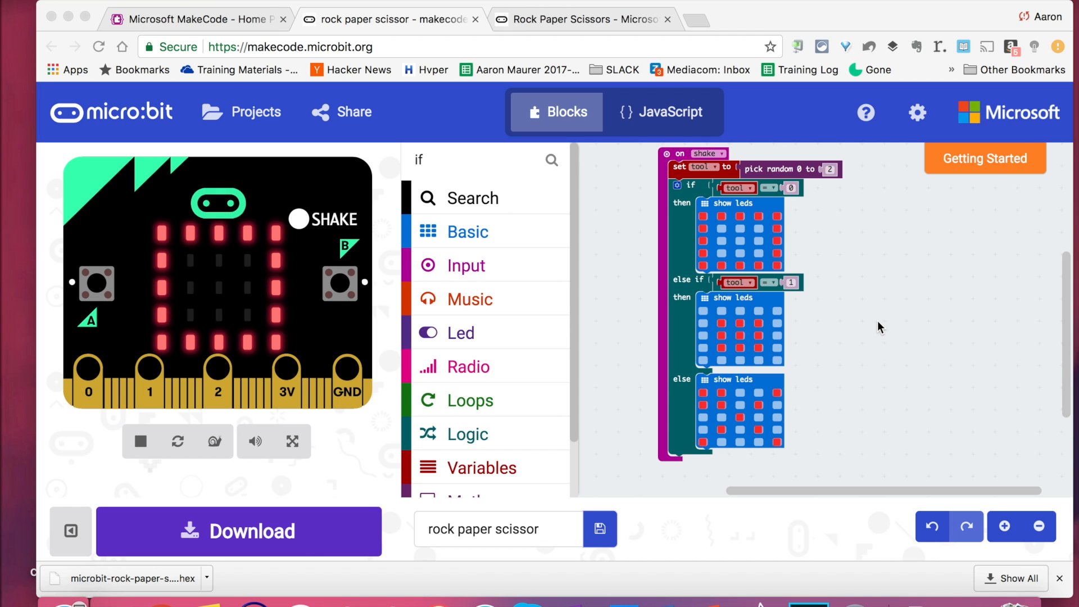
# - Move the finished shake program aside and place an empty on shake block beside it
pyautogui.click(289, 47)
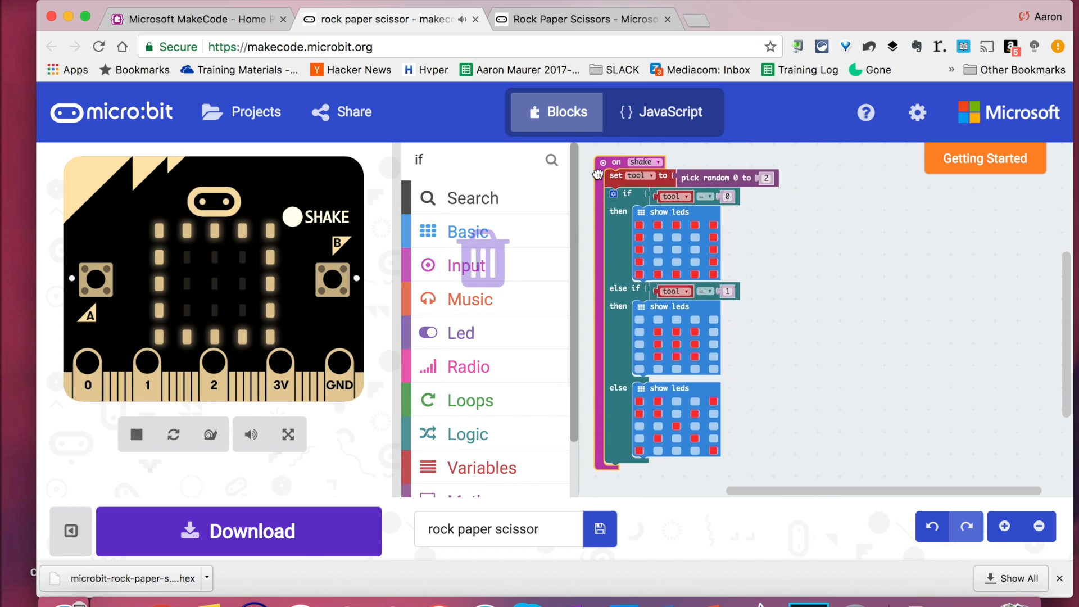
pyautogui.click(135, 434)
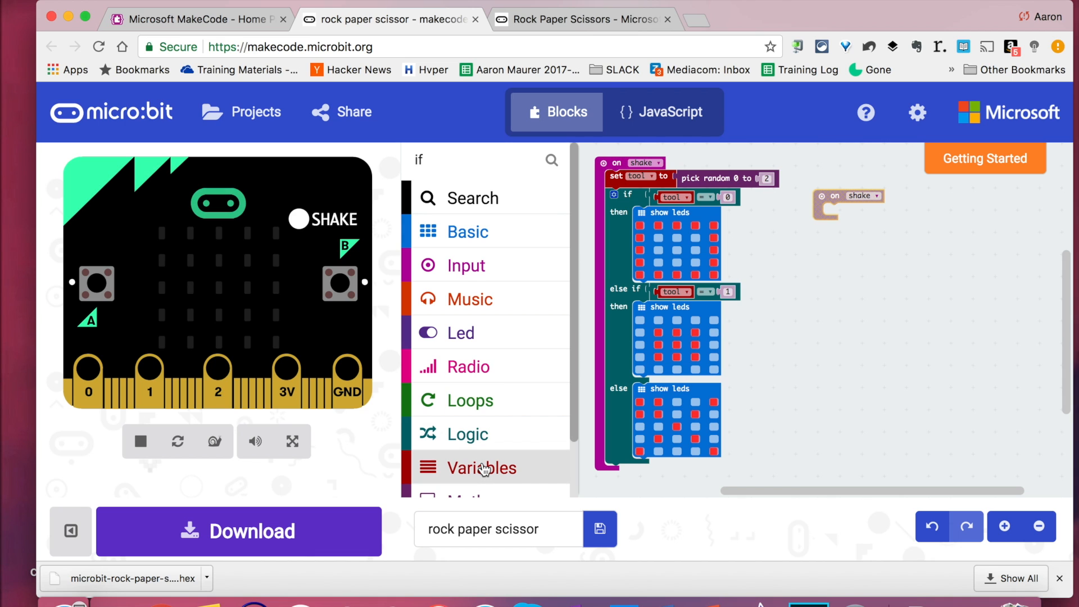
# - Put a 'set item to 0' block in the new on shake and rename item to tool
pyautogui.click(484, 467)
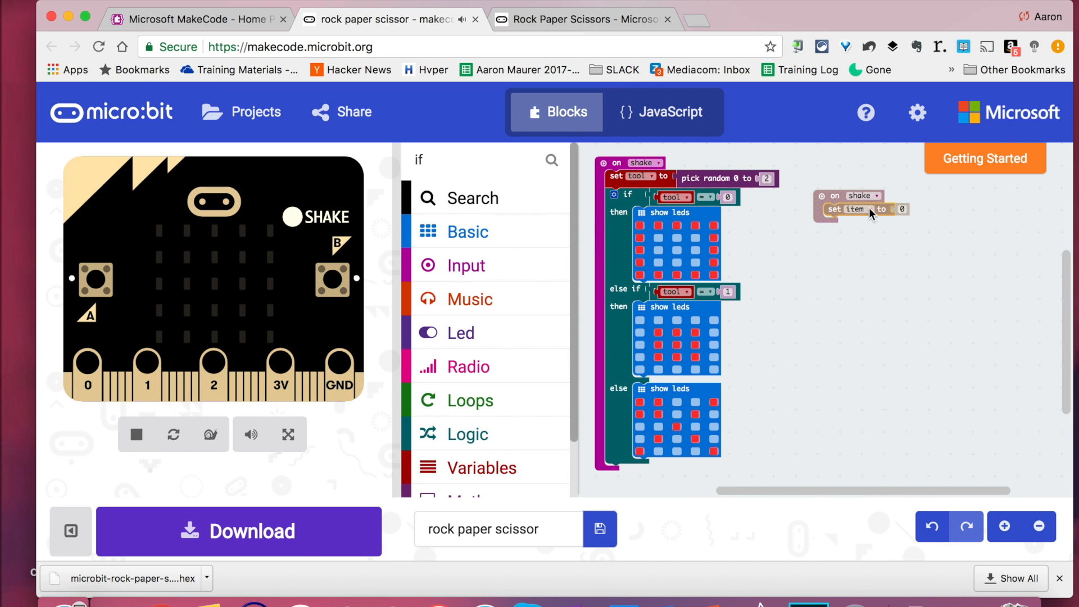
pyautogui.click(865, 209)
pyautogui.write('to')
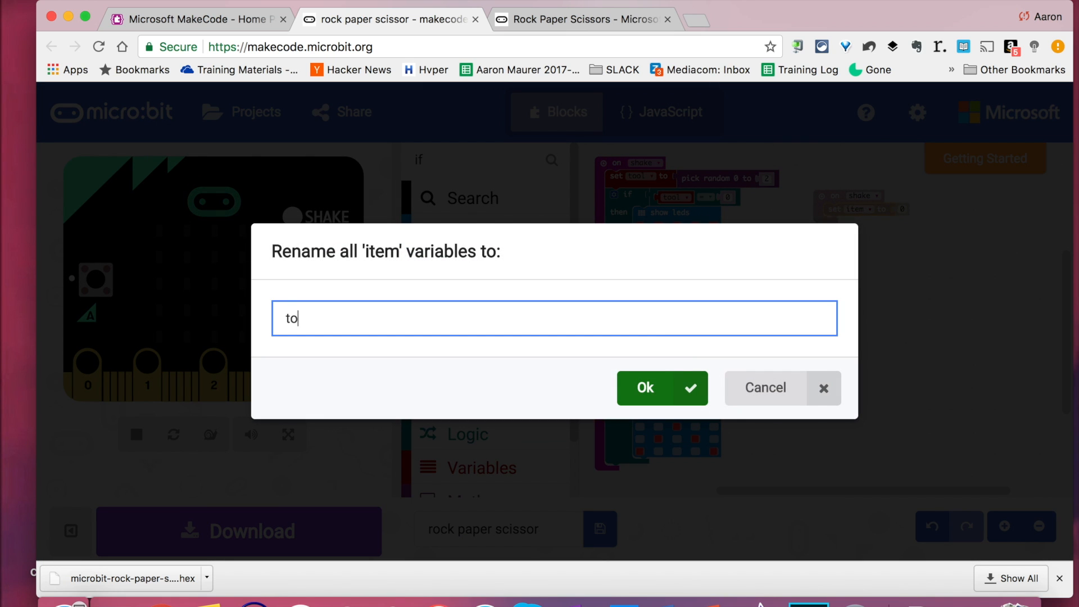
pyautogui.click(661, 387)
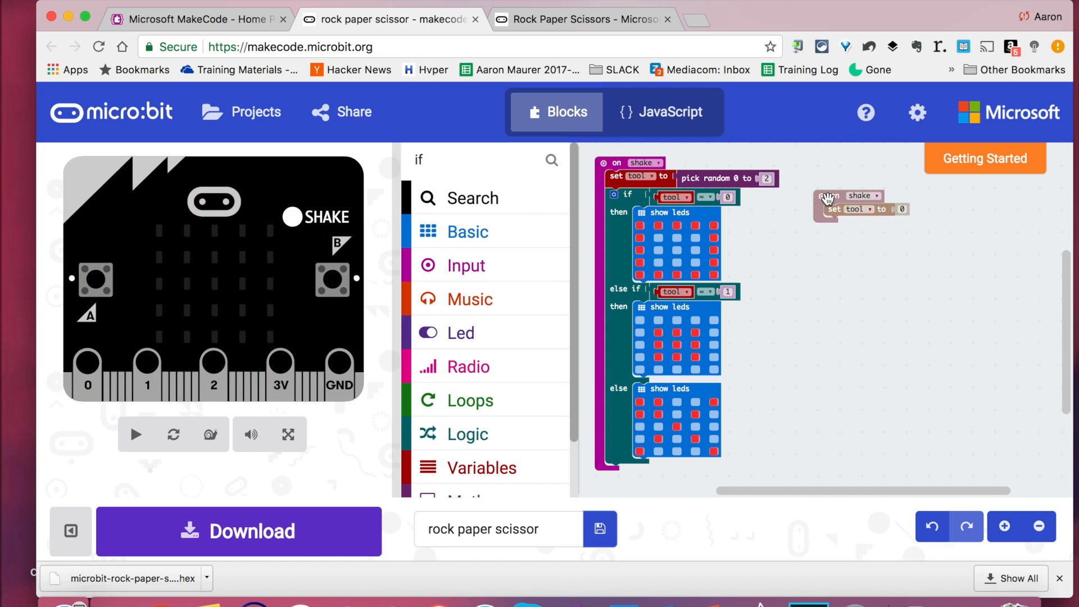
pyautogui.click(135, 434)
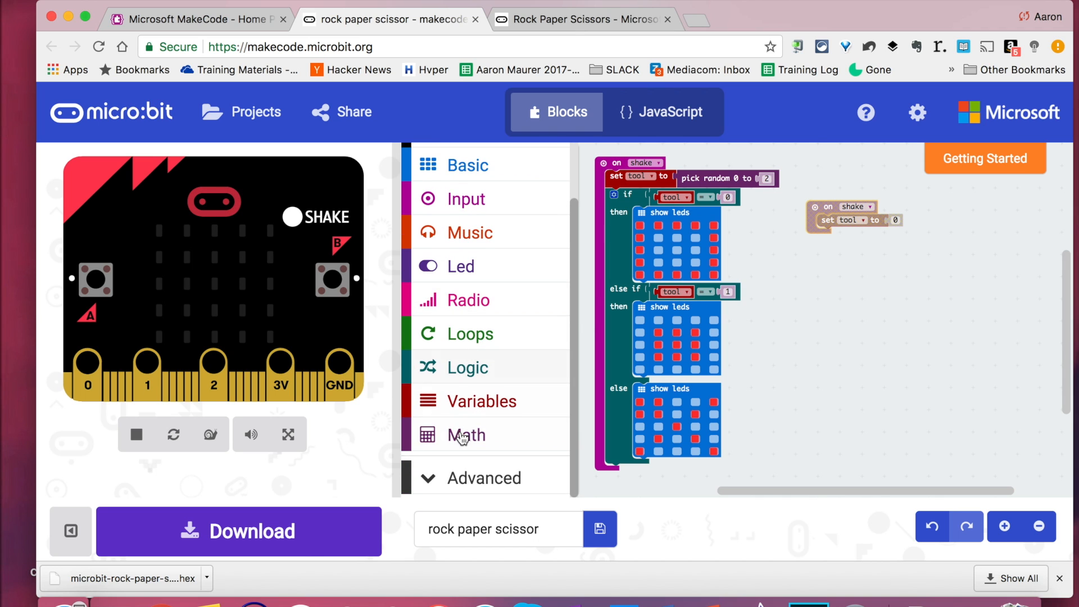
# - Plug 'pick random 0 to 4' into set tool and change the upper limit to 2
pyautogui.click(466, 434)
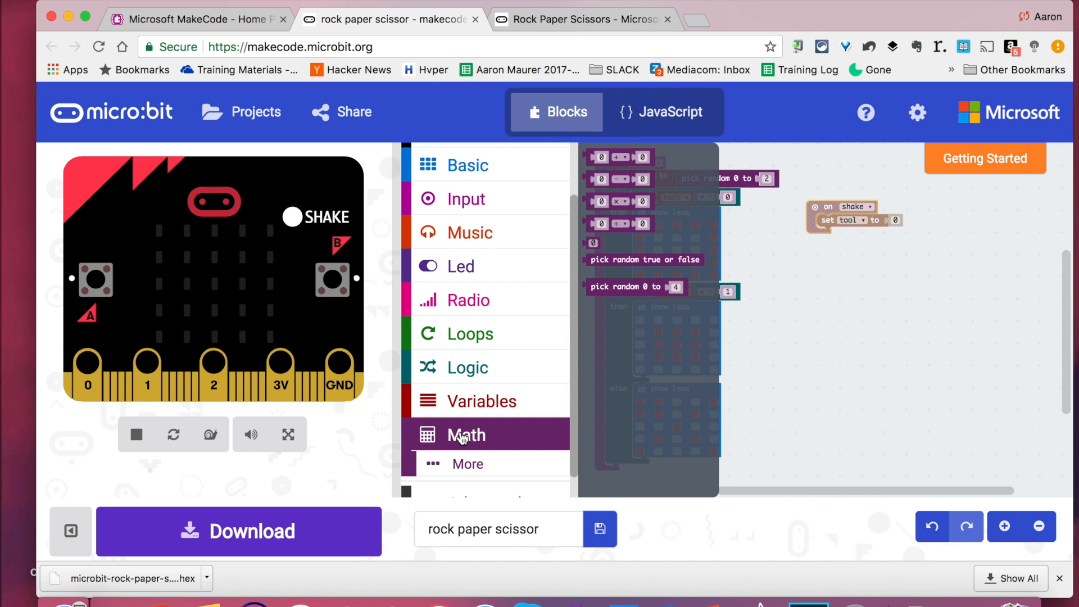
pyautogui.click(629, 286)
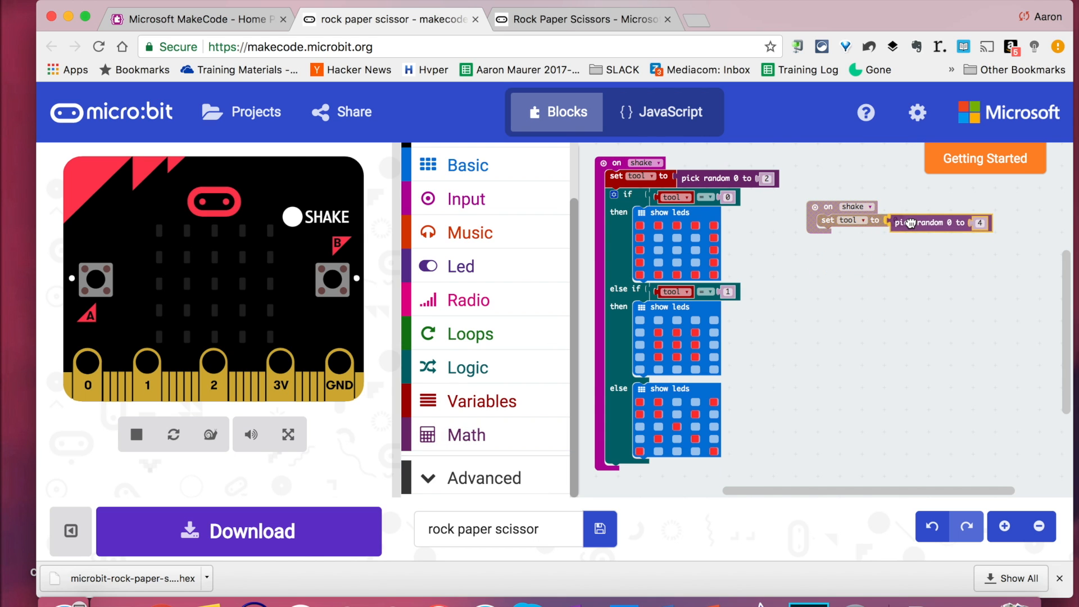
pyautogui.click(135, 434)
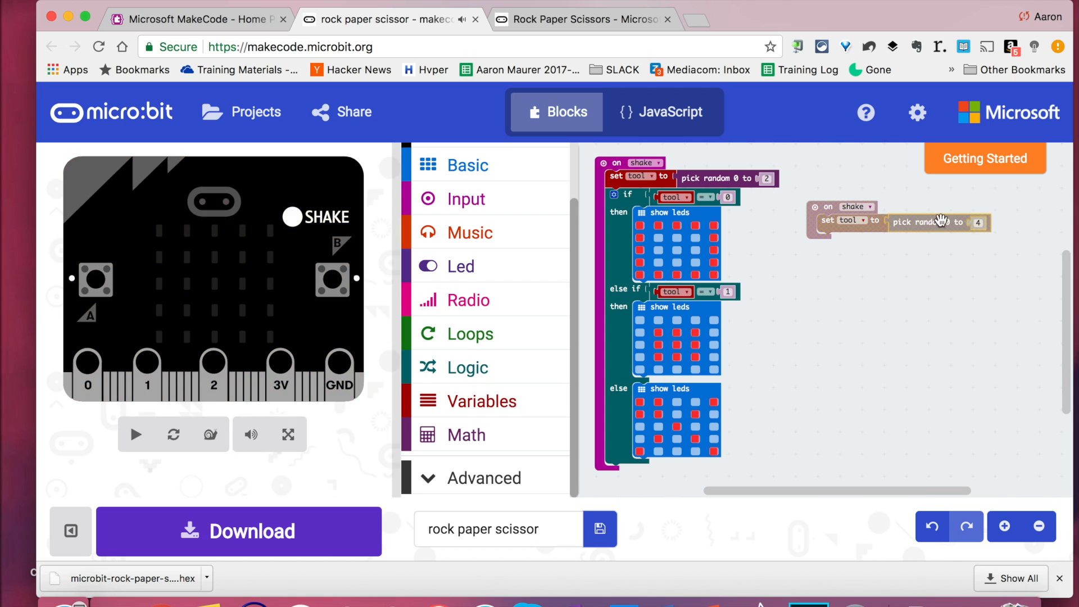
pyautogui.click(134, 435)
pyautogui.write('2')
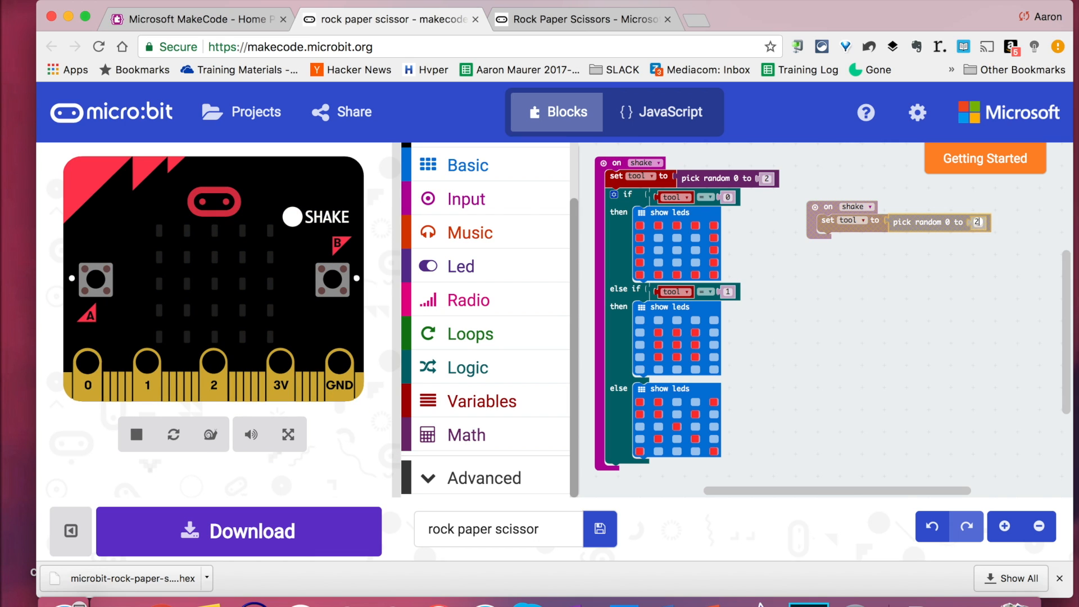
pyautogui.moveTo(536, 307)
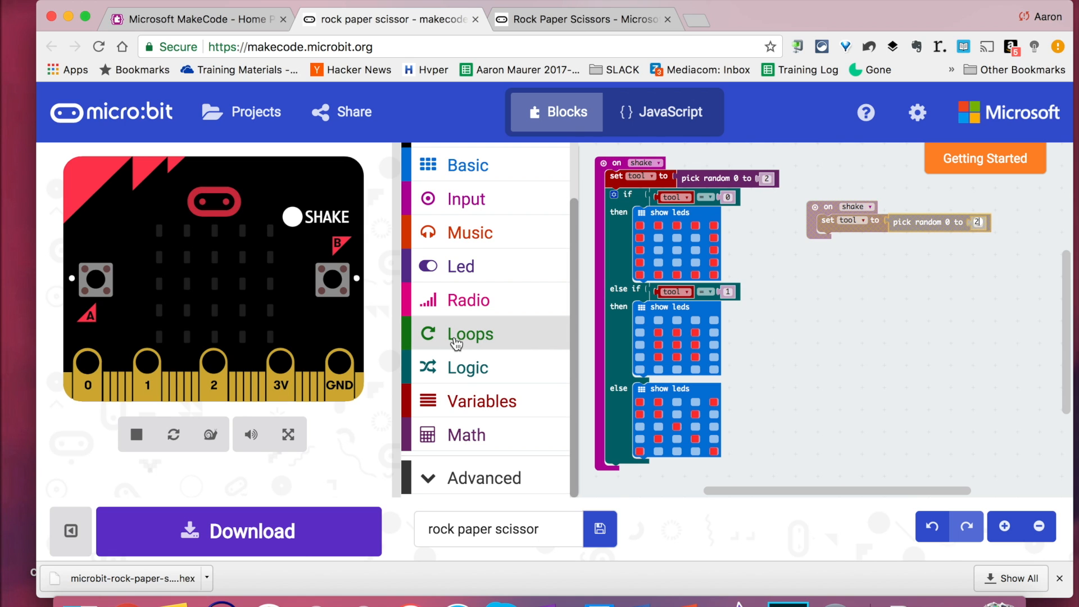
# - Add an if block under set tool with a 0 = 0 comparison, using tool on the left
pyautogui.click(471, 334)
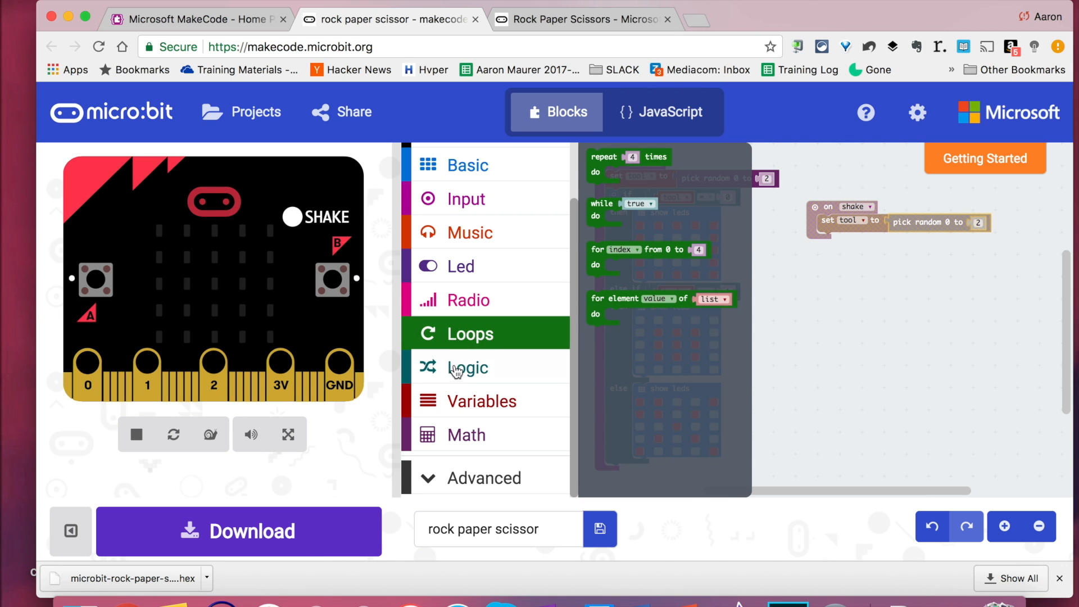
pyautogui.click(467, 367)
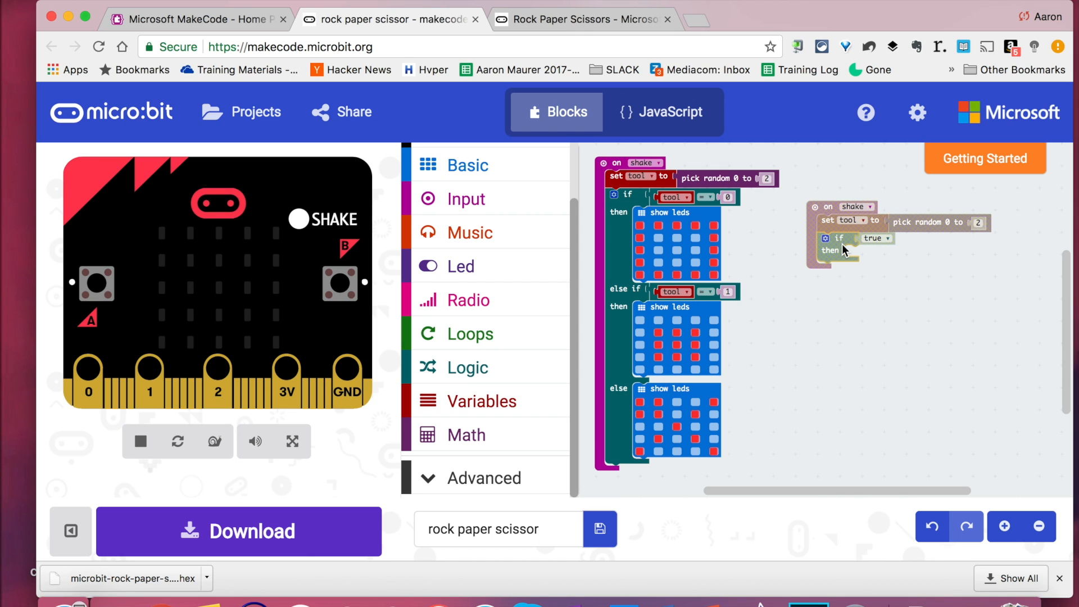
pyautogui.moveTo(484, 400)
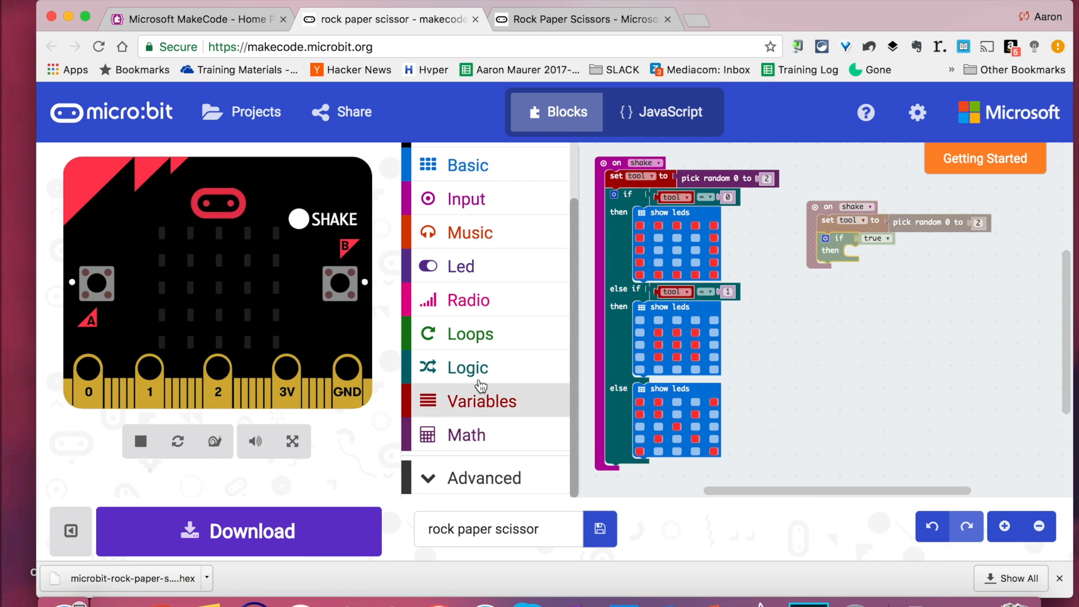
pyautogui.click(485, 400)
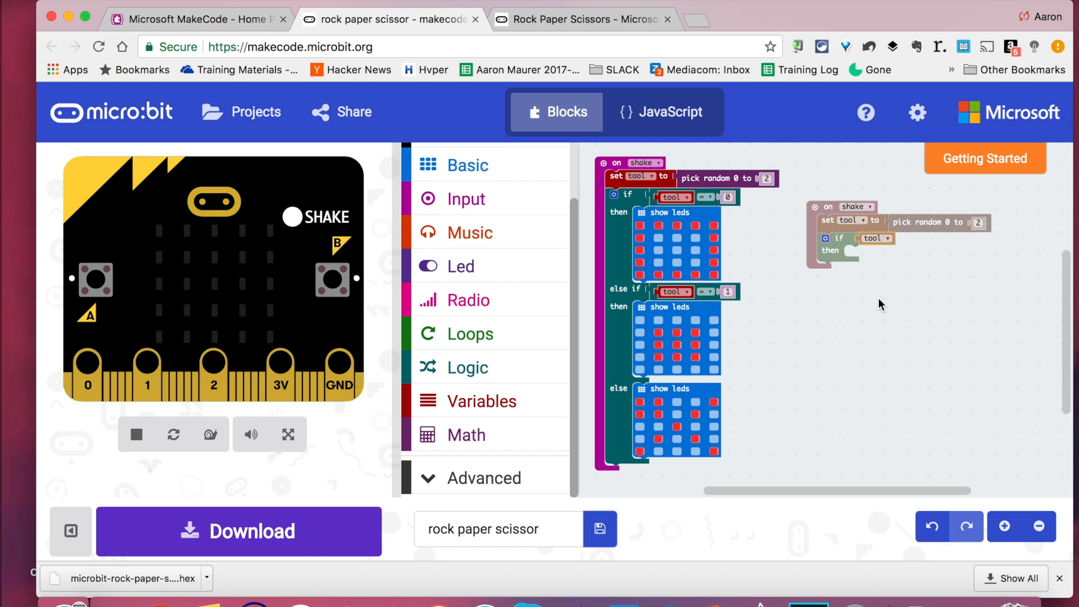
pyautogui.moveTo(858, 238)
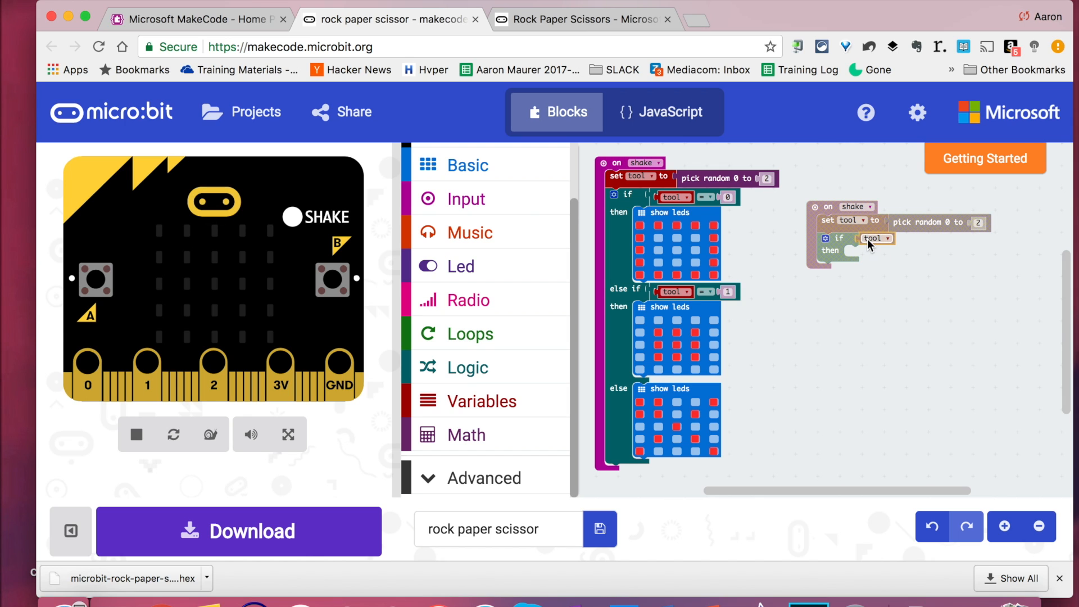
pyautogui.moveTo(880, 246)
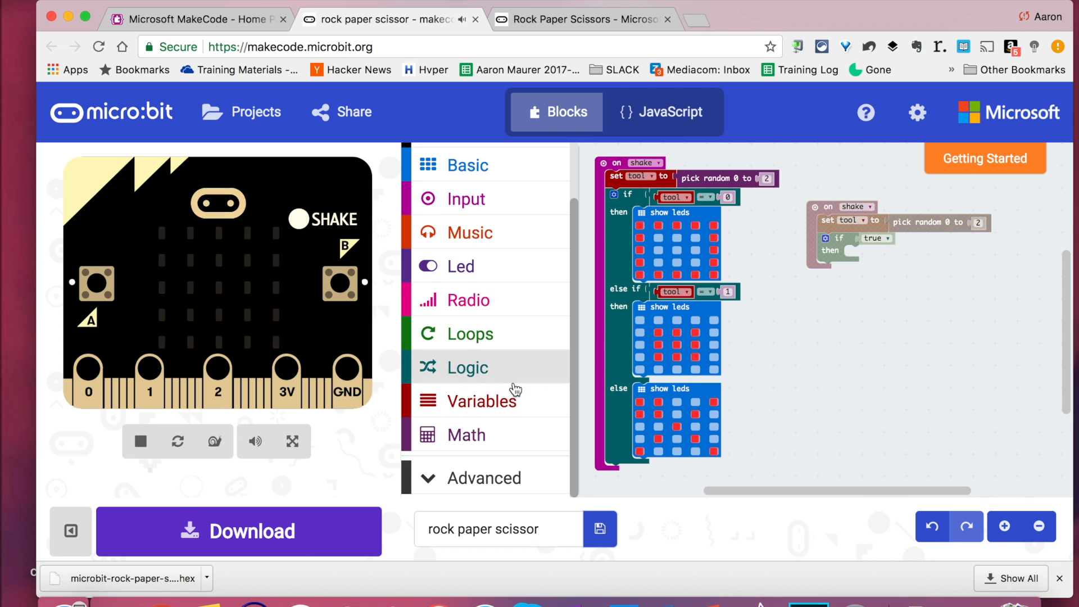
pyautogui.click(467, 366)
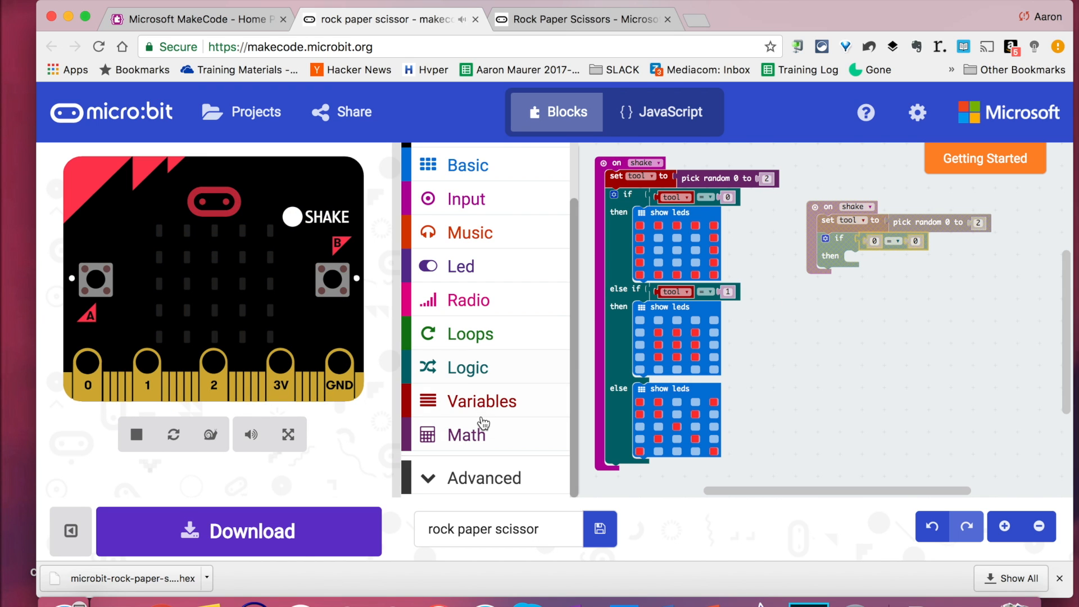
pyautogui.click(483, 400)
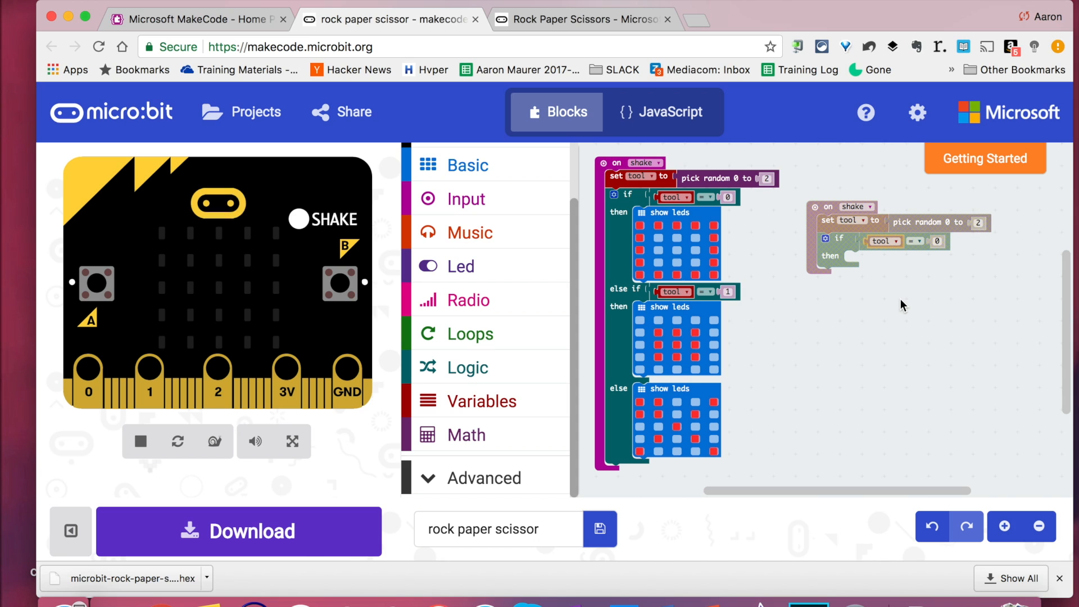
pyautogui.moveTo(785, 273)
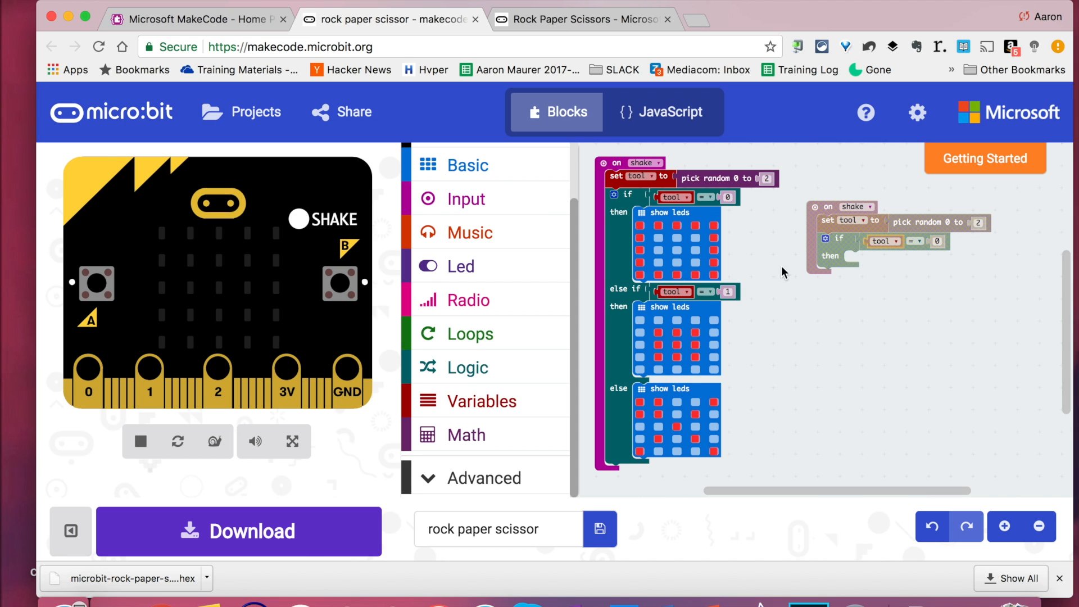
# - Light LEDs in the show leds block under 'if tool = 0' to draw the first icon
pyautogui.click(468, 165)
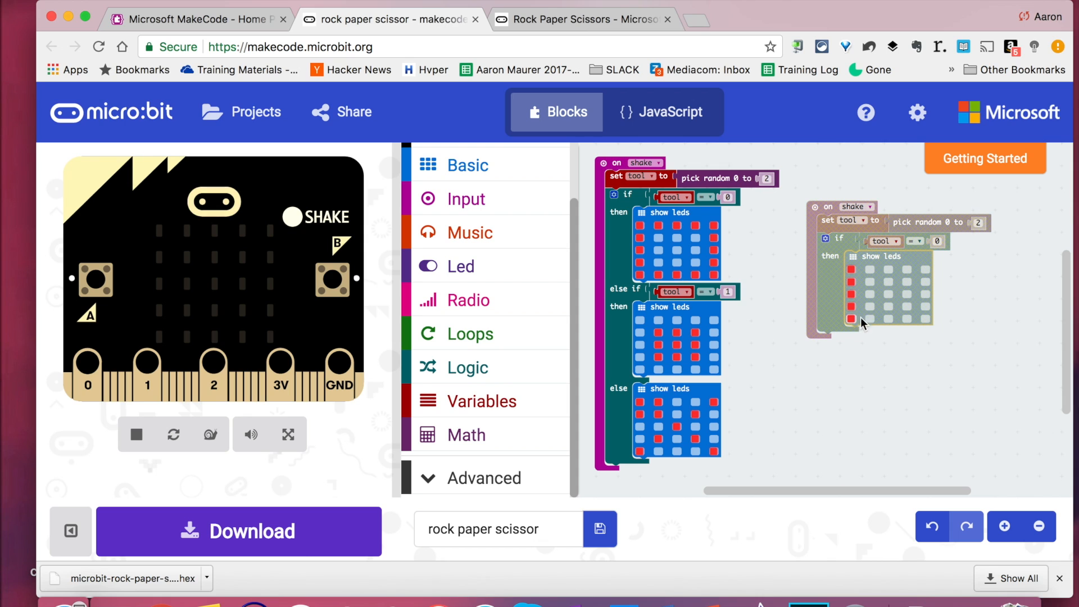
pyautogui.click(906, 319)
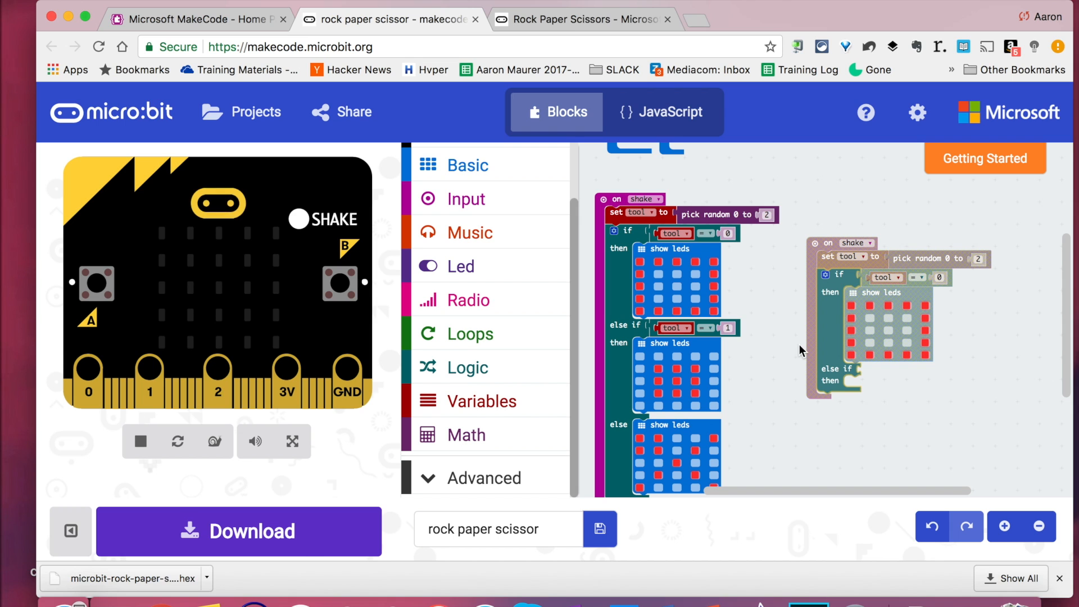
# - Give the else if branch a 'tool = 1' condition
pyautogui.click(484, 400)
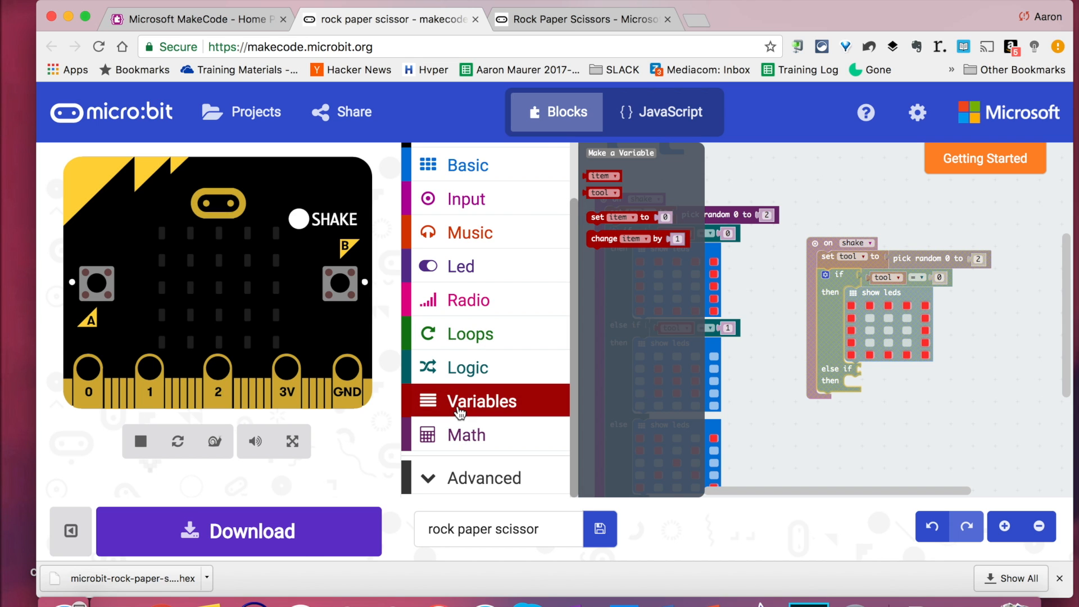
pyautogui.click(467, 367)
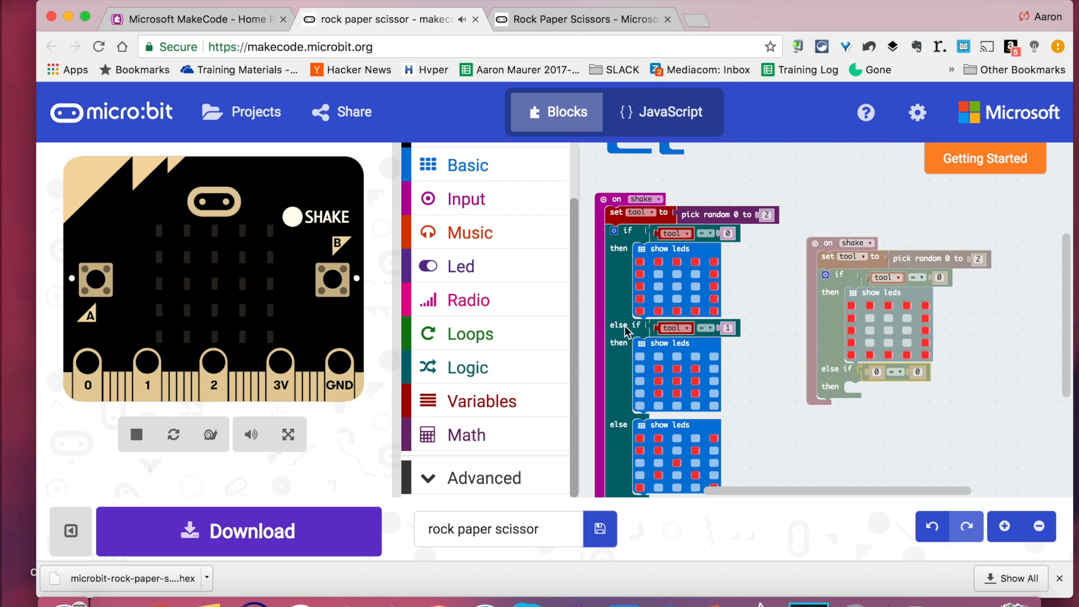
pyautogui.click(485, 401)
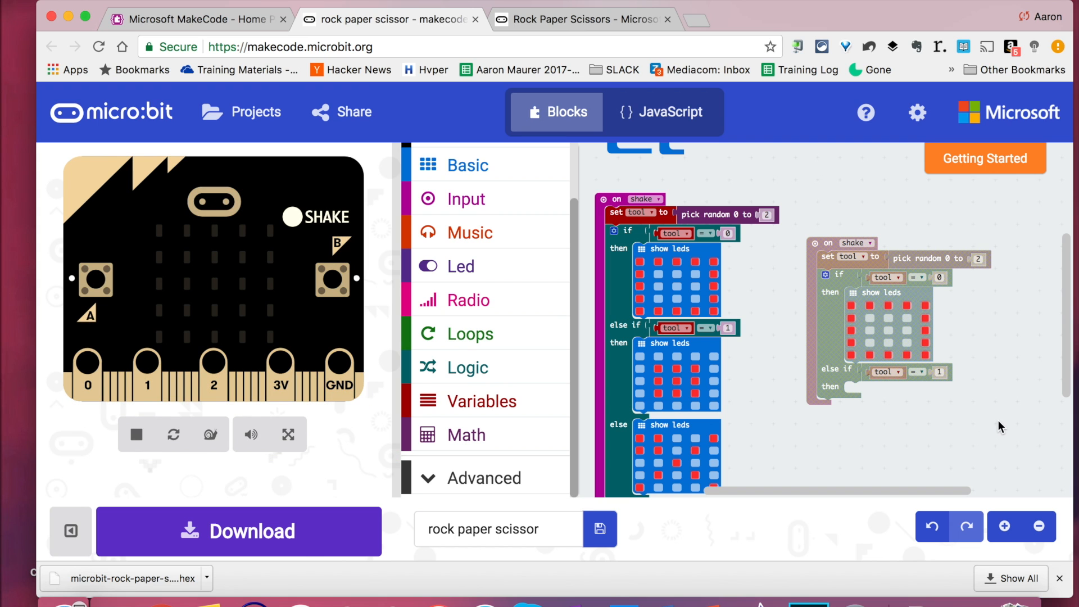
# - Add a show leds block to the tool = 1 branch and draw the second icon
pyautogui.click(468, 164)
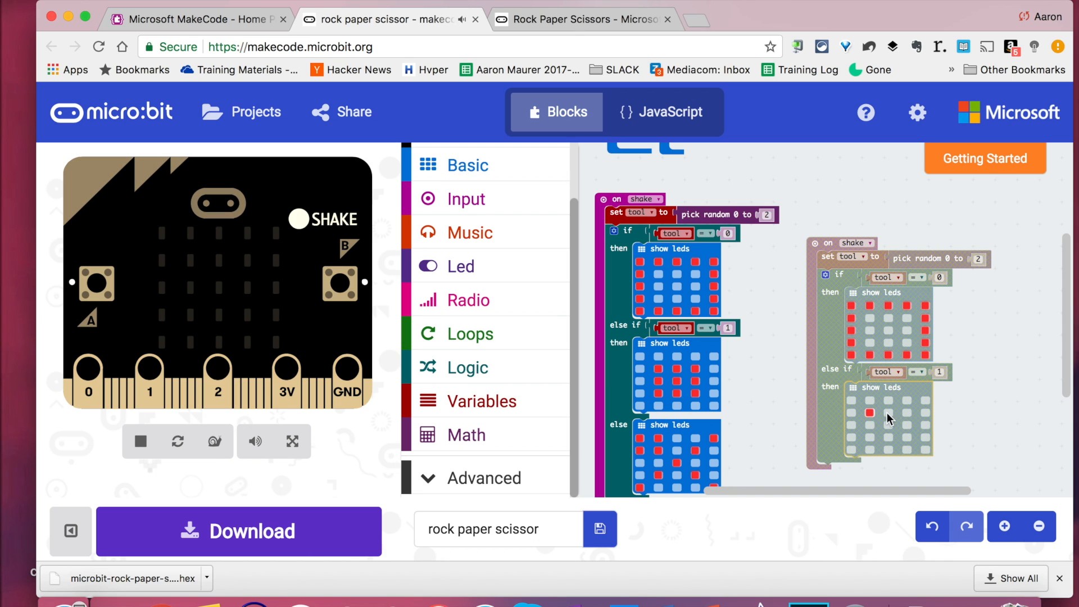
pyautogui.click(907, 438)
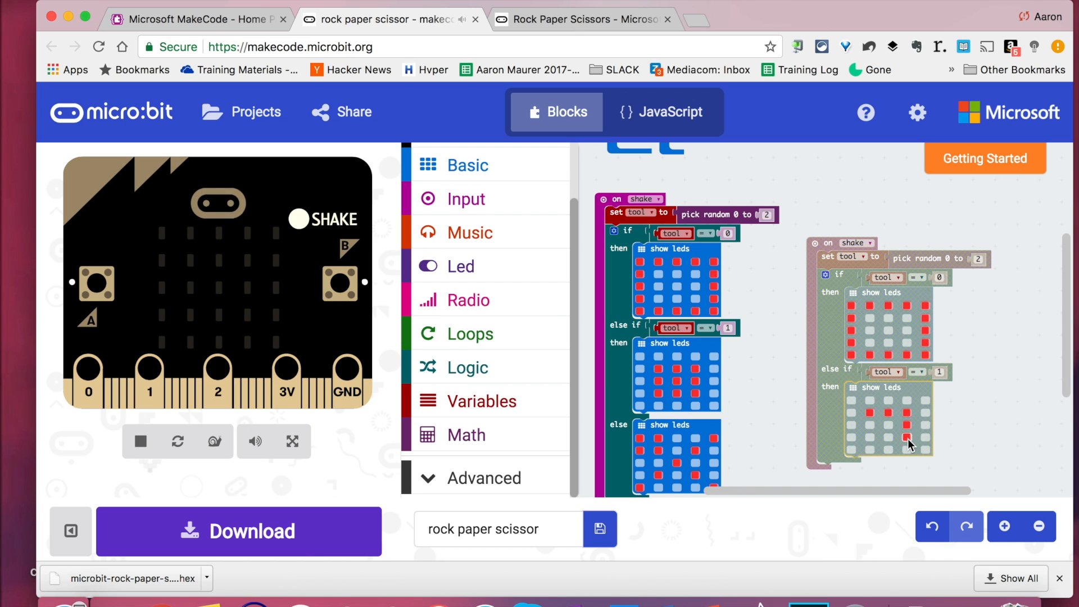
pyautogui.click(138, 441)
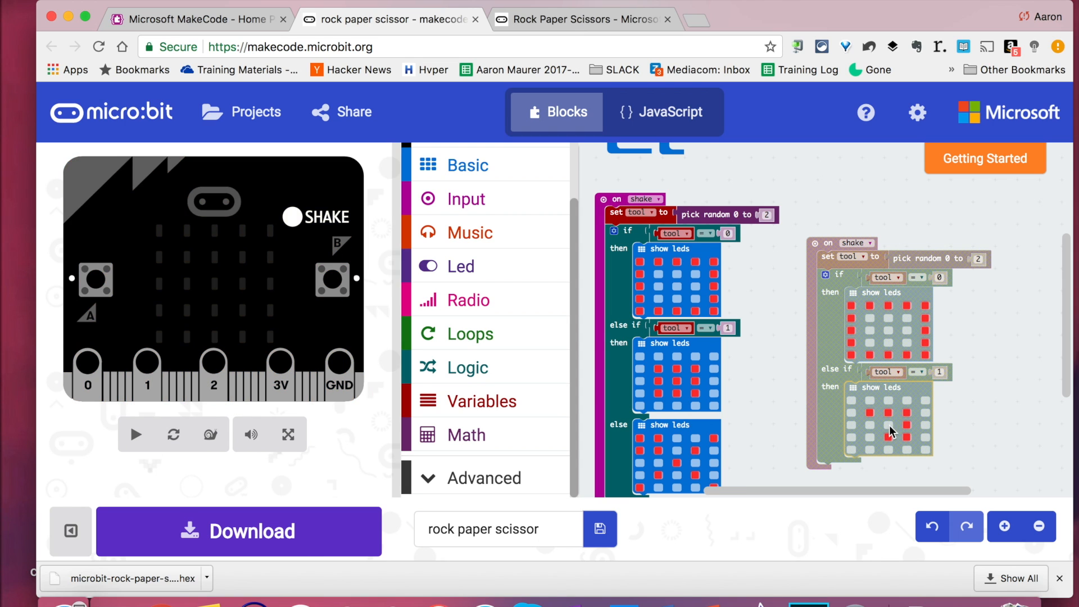
pyautogui.click(135, 434)
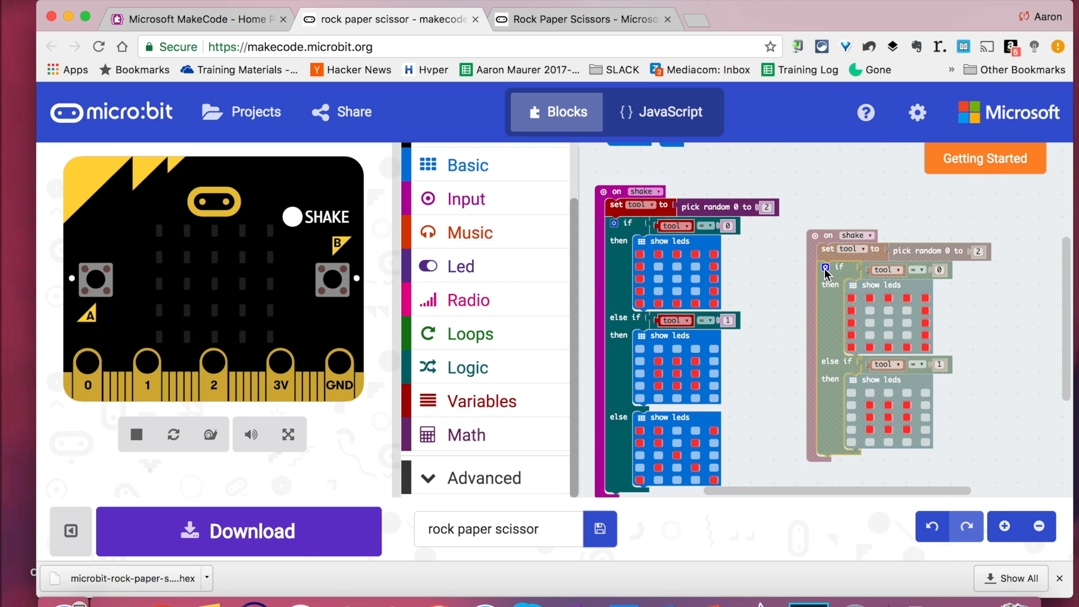
# - Add an else branch with a show leds block and start drawing the third icon
pyautogui.click(826, 267)
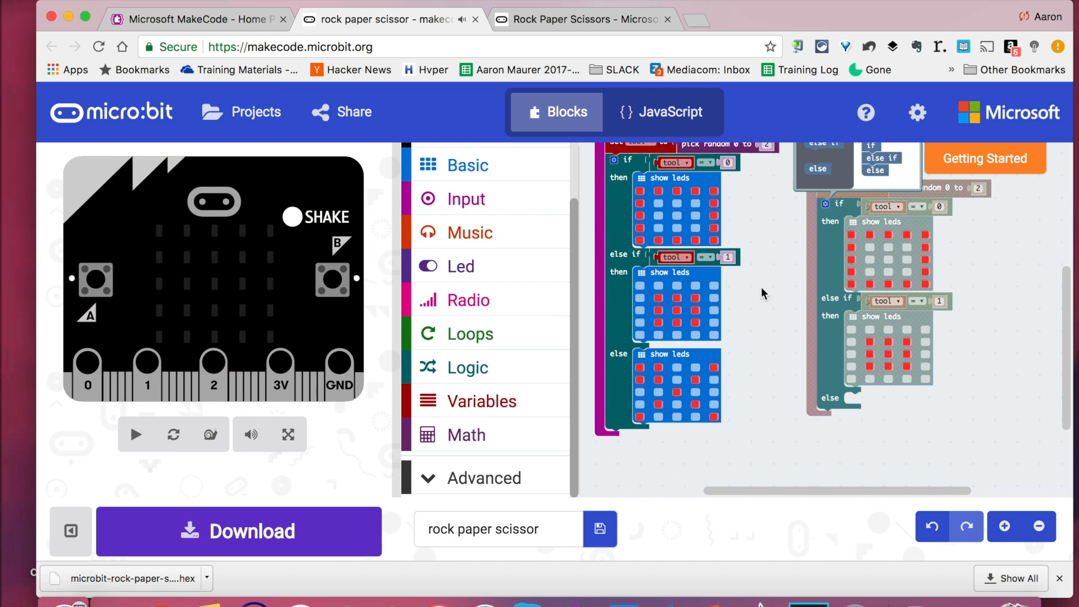
pyautogui.click(134, 435)
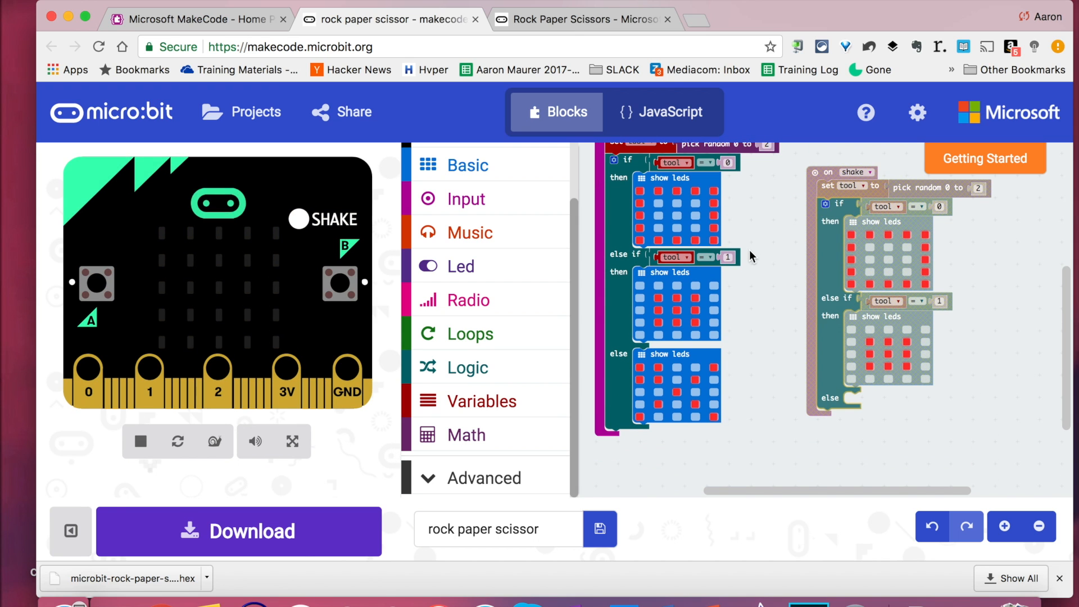
pyautogui.click(468, 164)
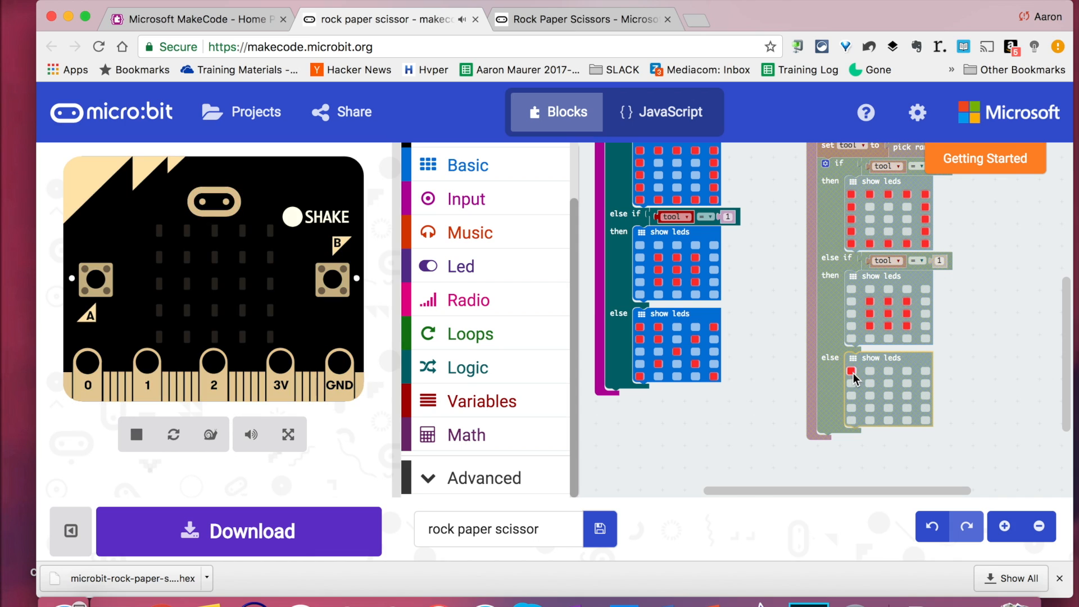
pyautogui.click(852, 372)
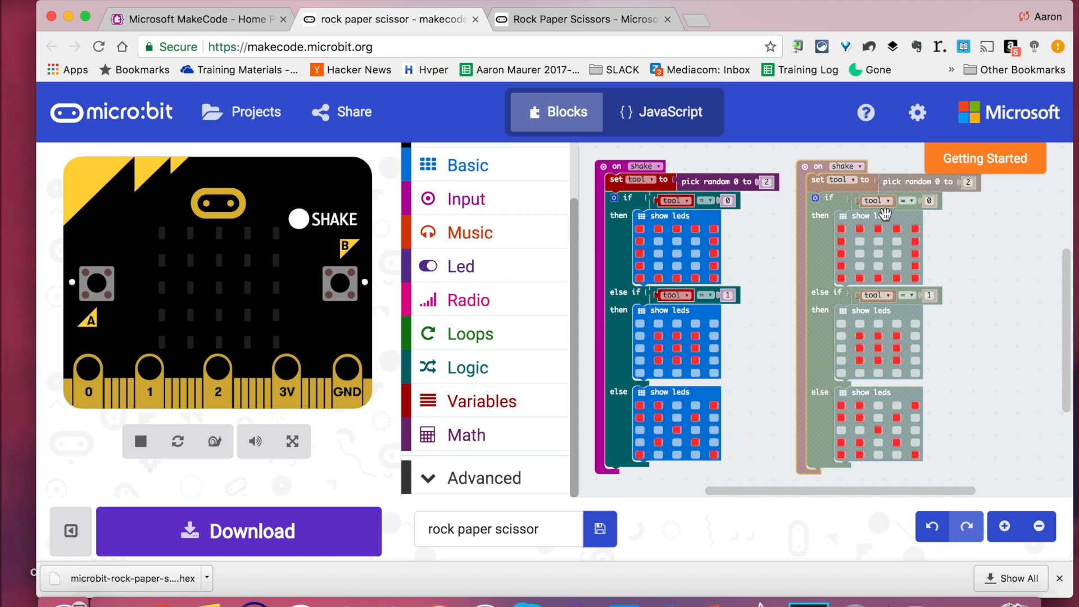
pyautogui.moveTo(898, 214)
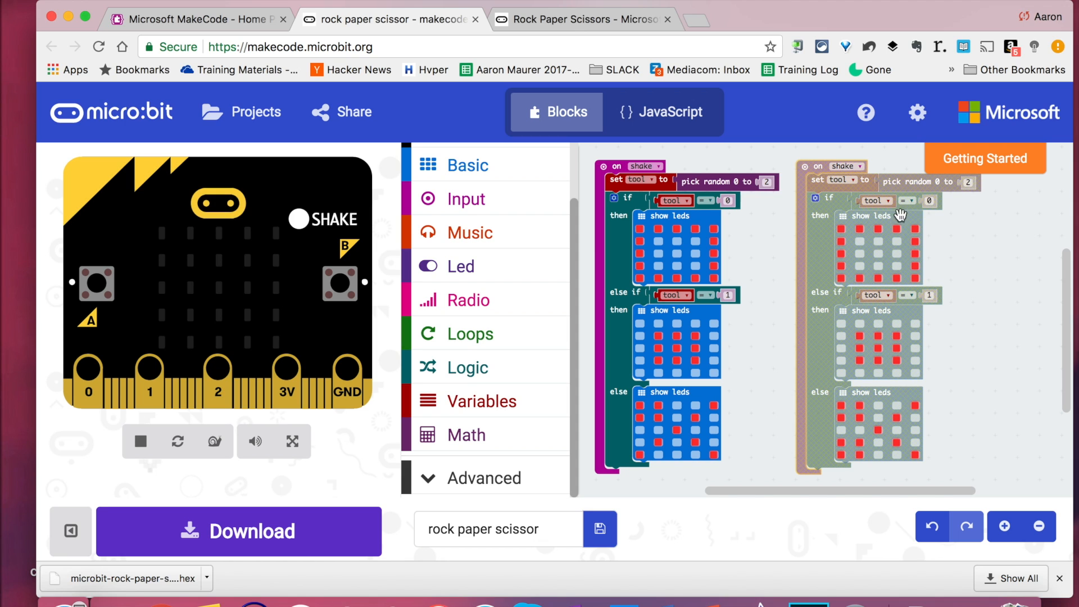
pyautogui.moveTo(845, 268)
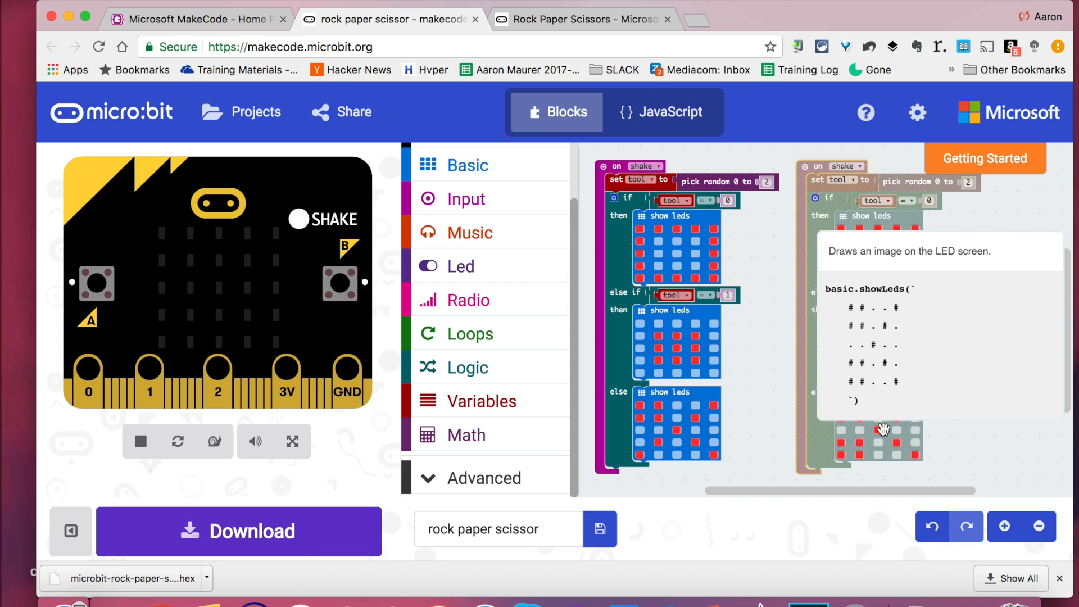
pyautogui.moveTo(973, 451)
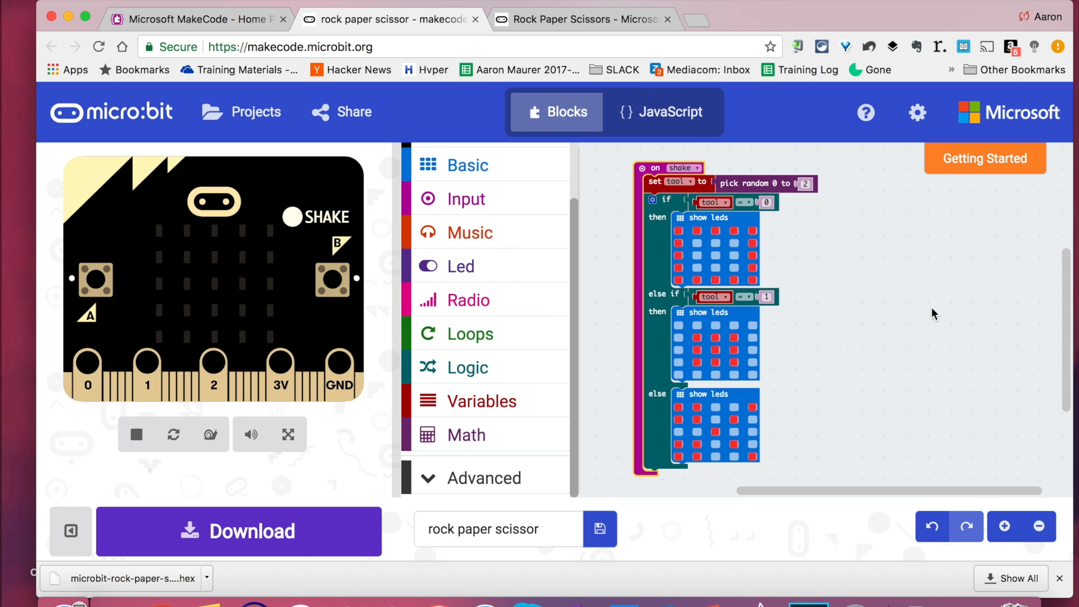
# - Restart the simulated micro:bit and shake it to display an icon
pyautogui.click(599, 528)
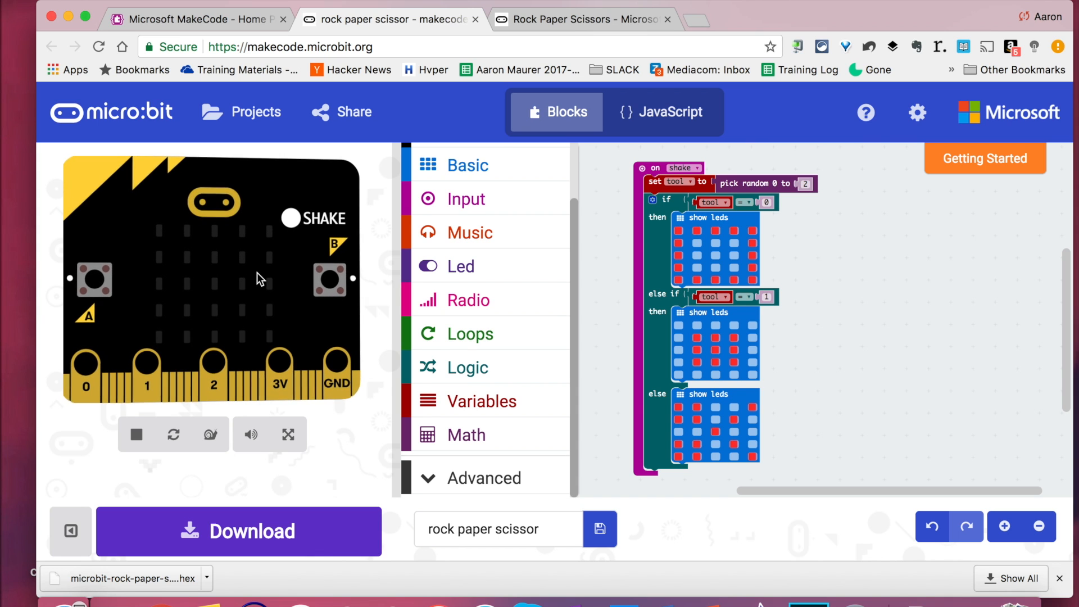
pyautogui.click(172, 435)
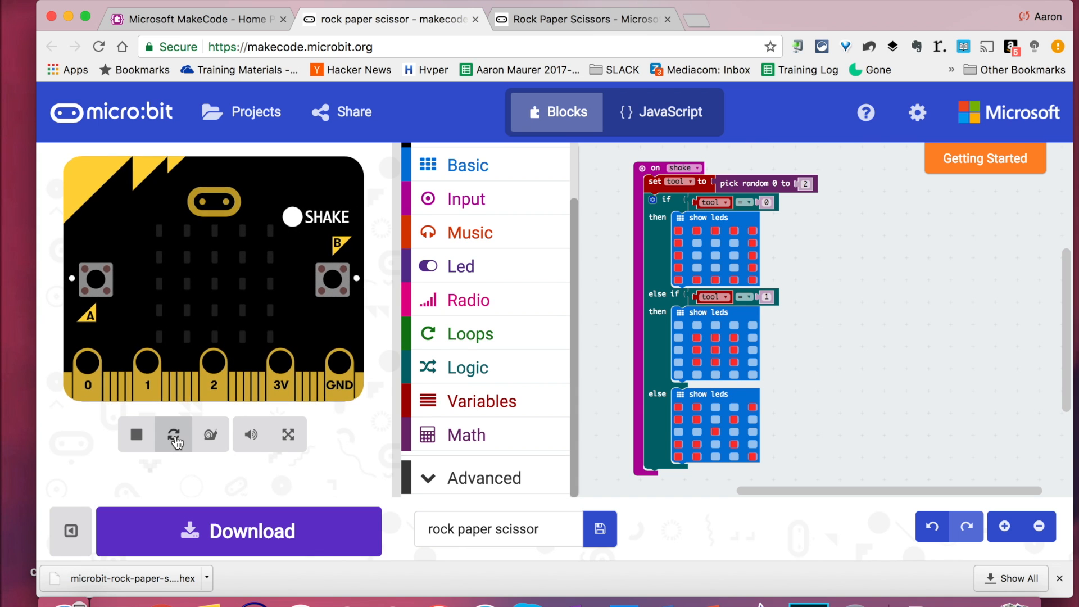
pyautogui.moveTo(173, 434)
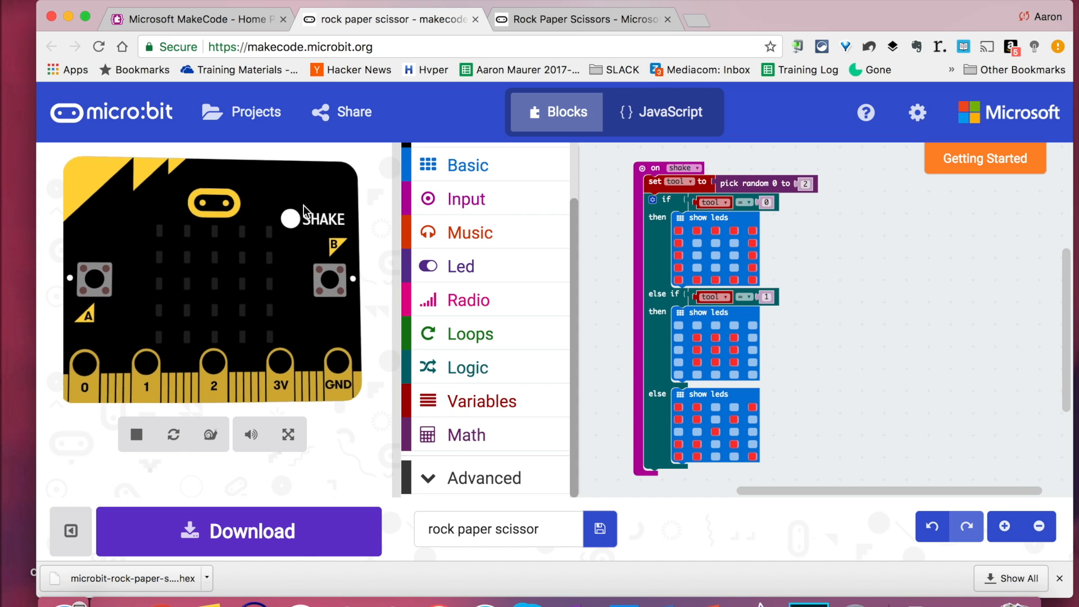
pyautogui.click(288, 220)
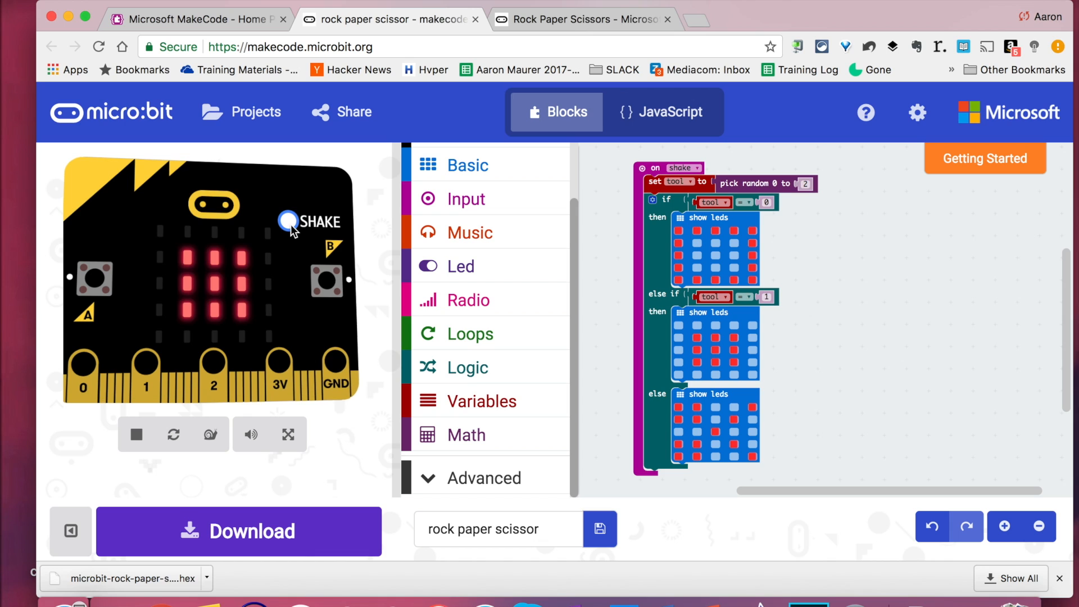